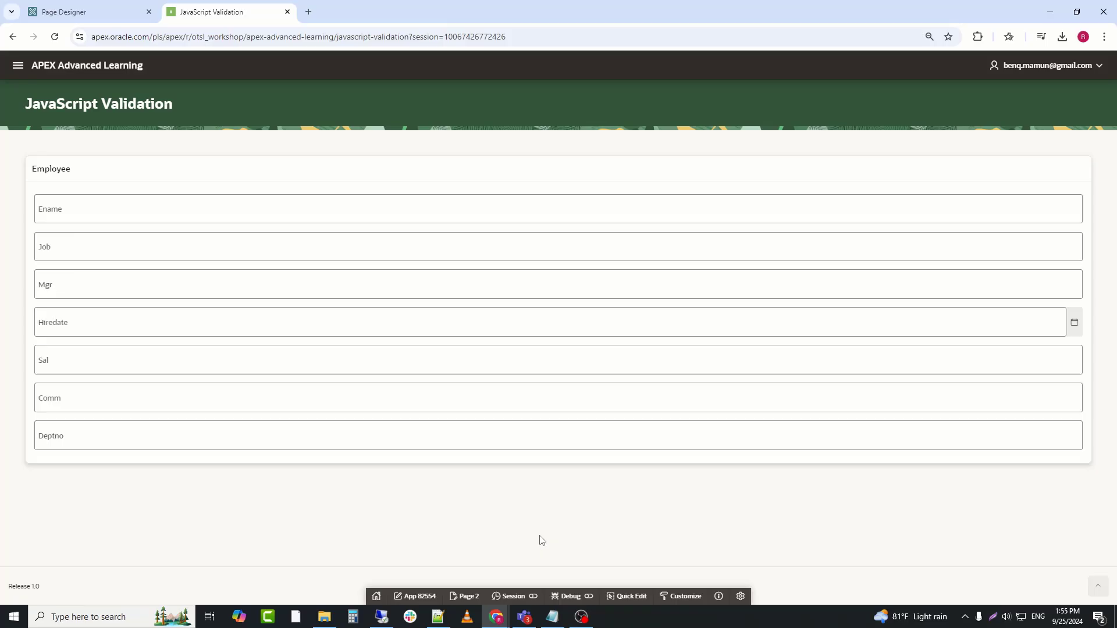
pyautogui.moveTo(440, 202)
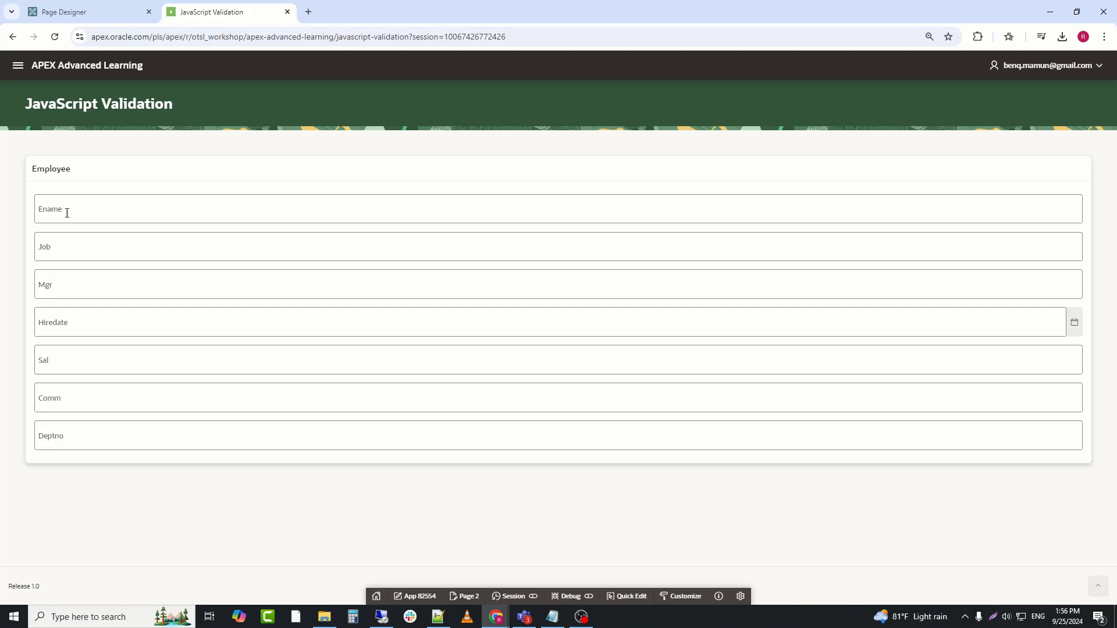
pyautogui.moveTo(87, 461)
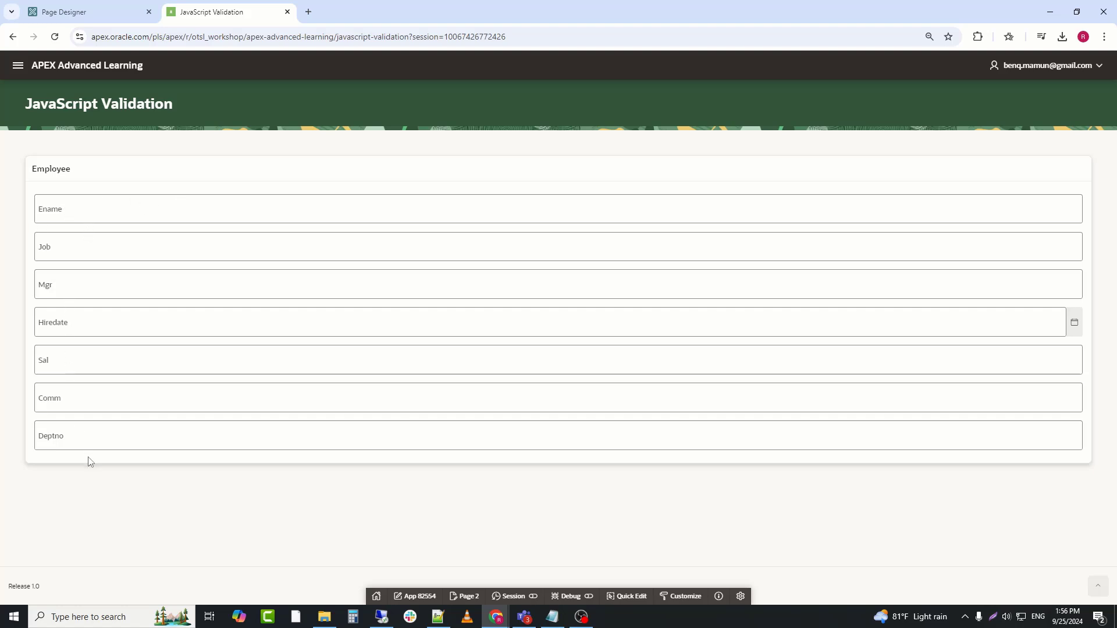
# Return to Page Designer and bring the Page 2 JavaScript properties into view.
pyautogui.click(70, 12)
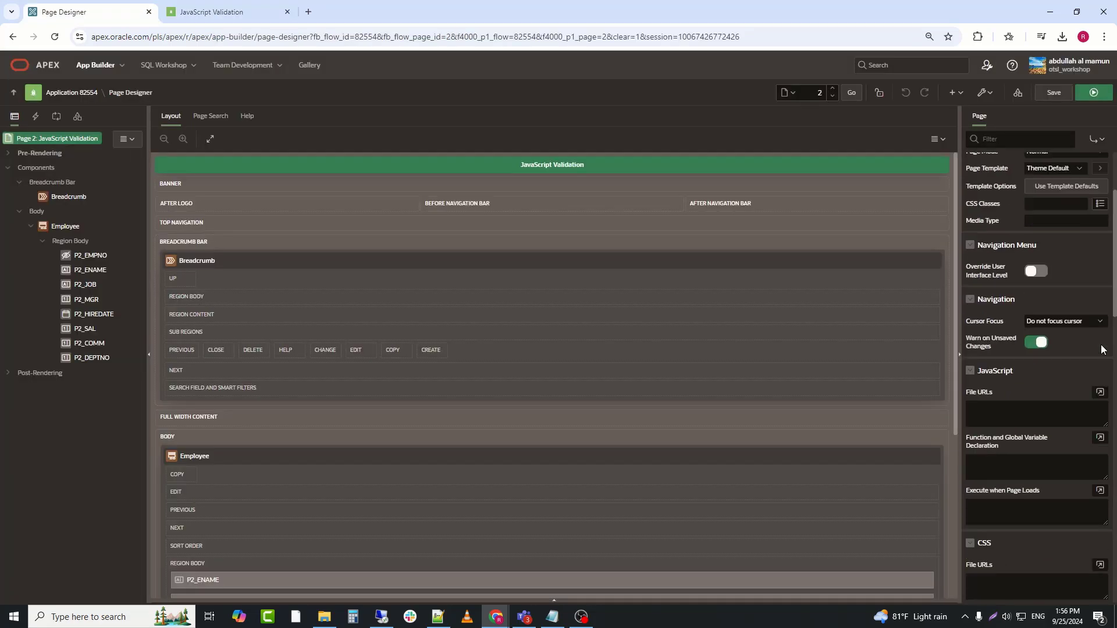
pyautogui.scroll(-3)
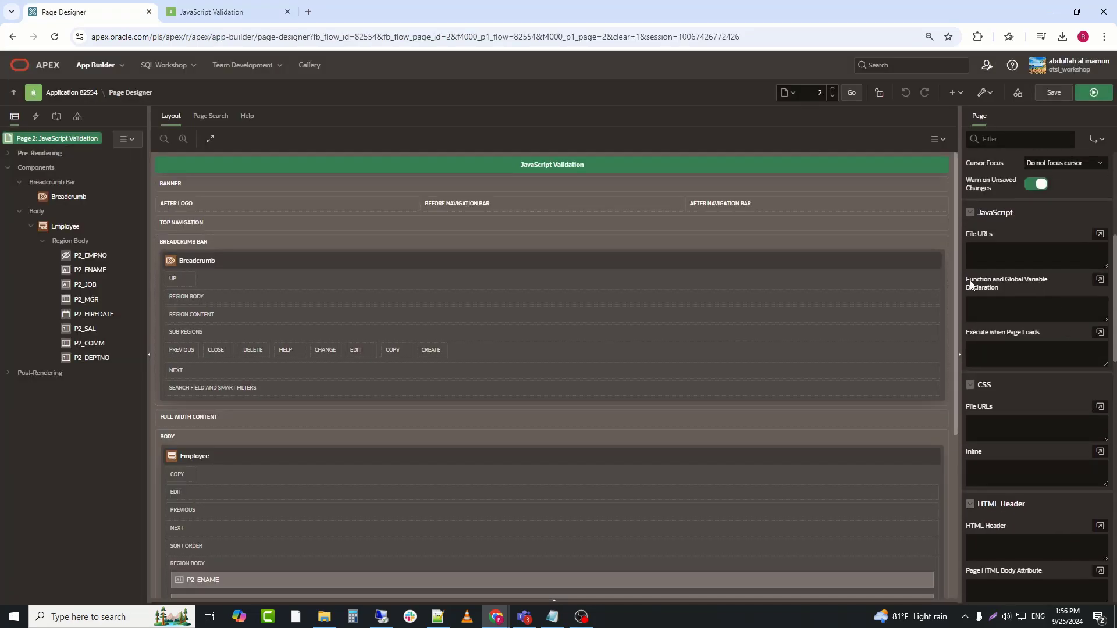
# Add the empename script that alerts and refocuses P2_ENAME when P2_JOB gets focus.
pyautogui.click(1099, 280)
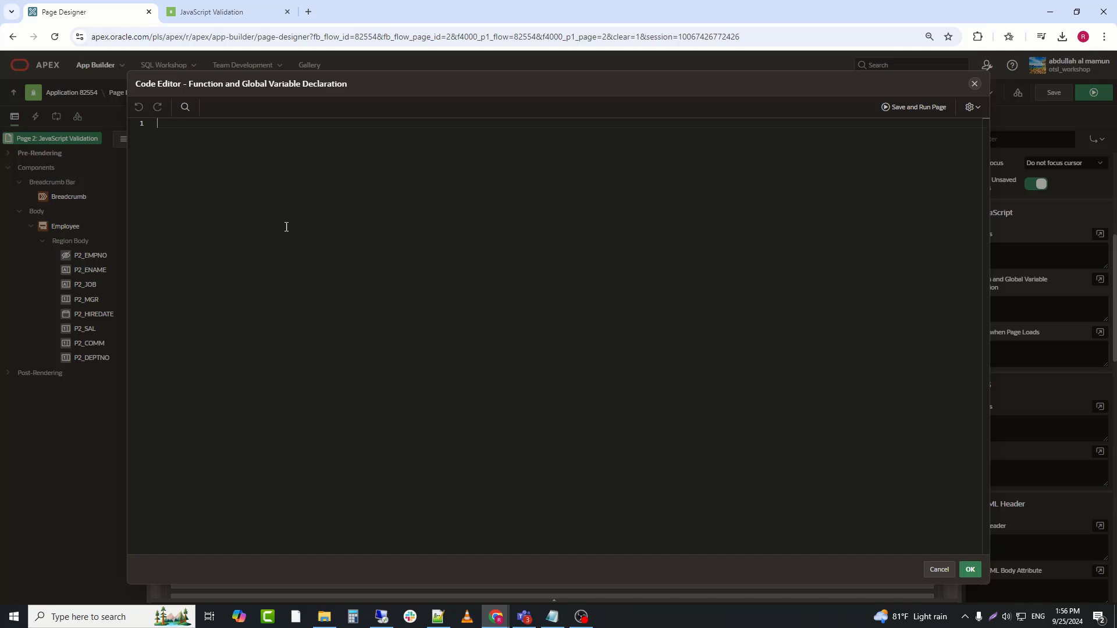
pyautogui.moveTo(509, 272)
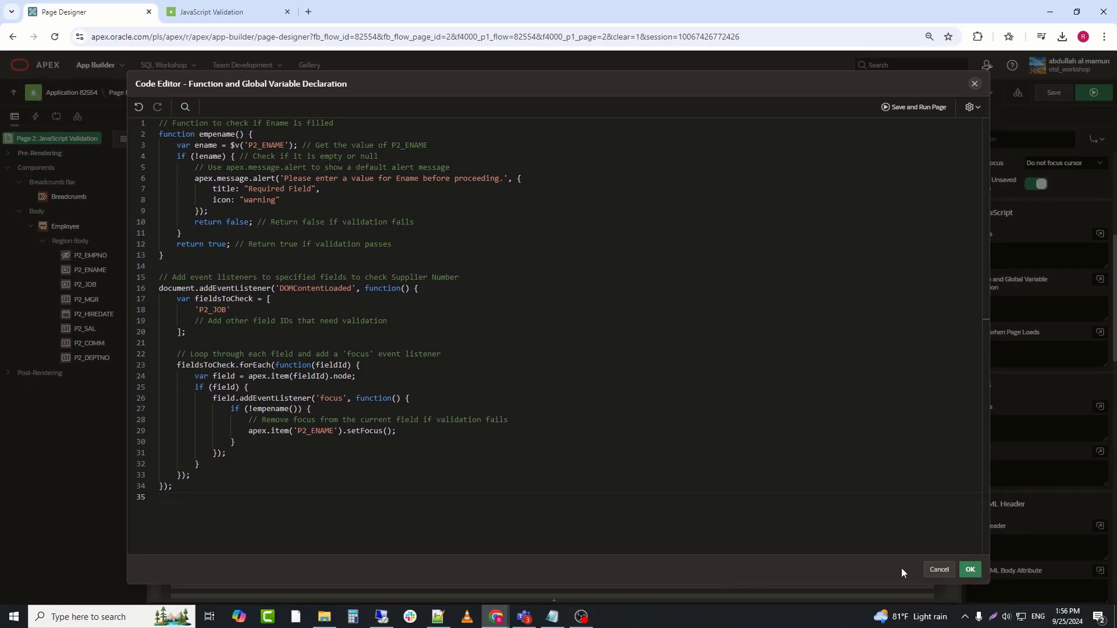
pyautogui.click(971, 570)
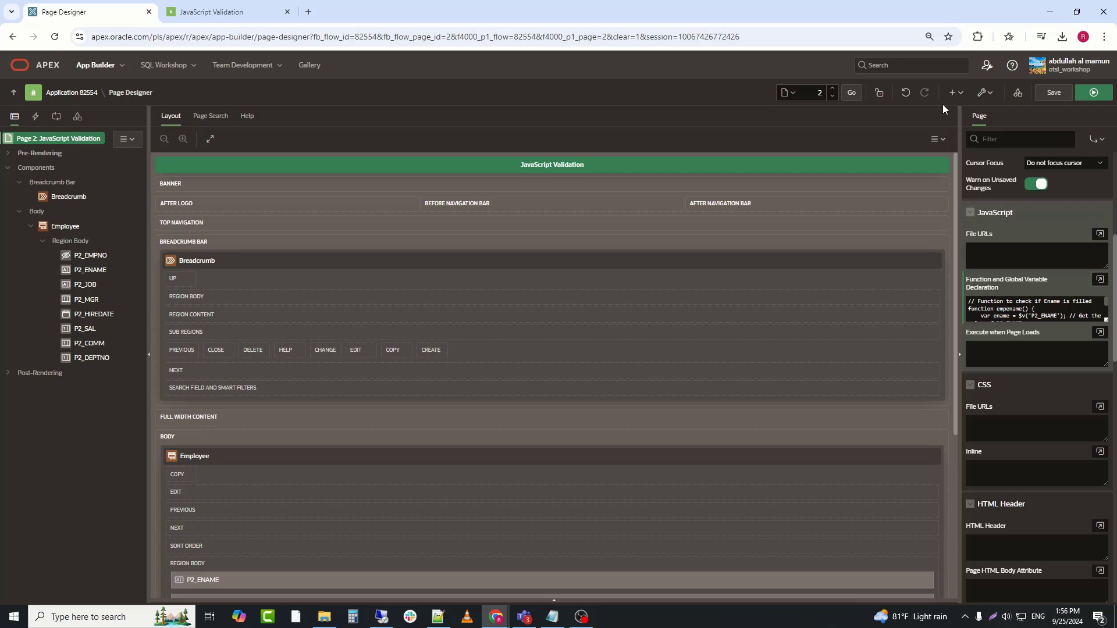
# Save page 2 with the new validation script and run it.
pyautogui.click(1054, 93)
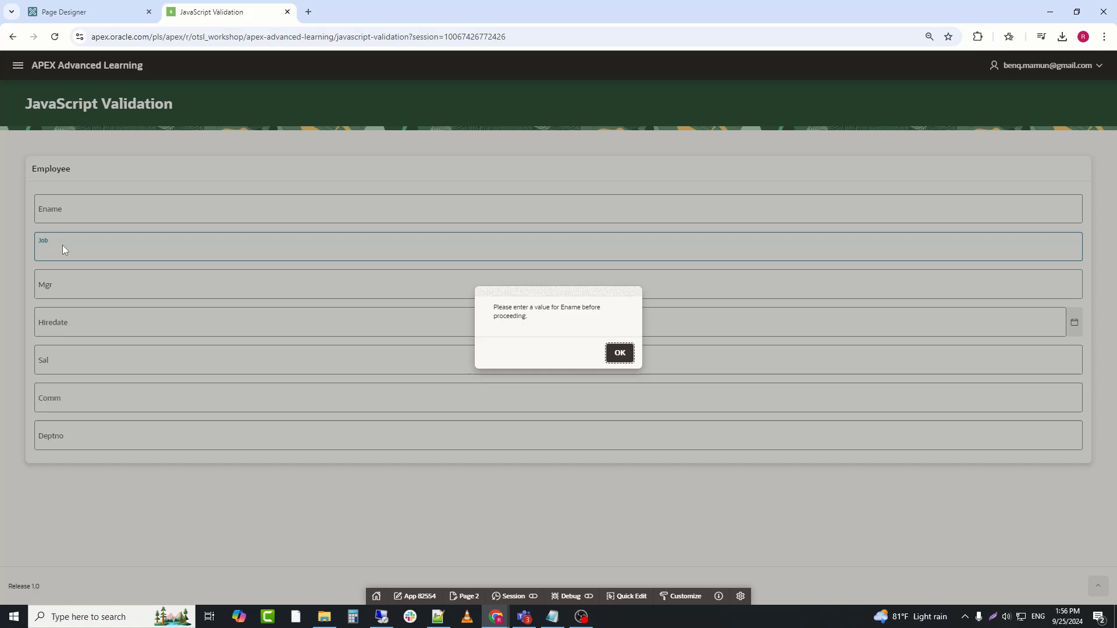
pyautogui.moveTo(517, 318)
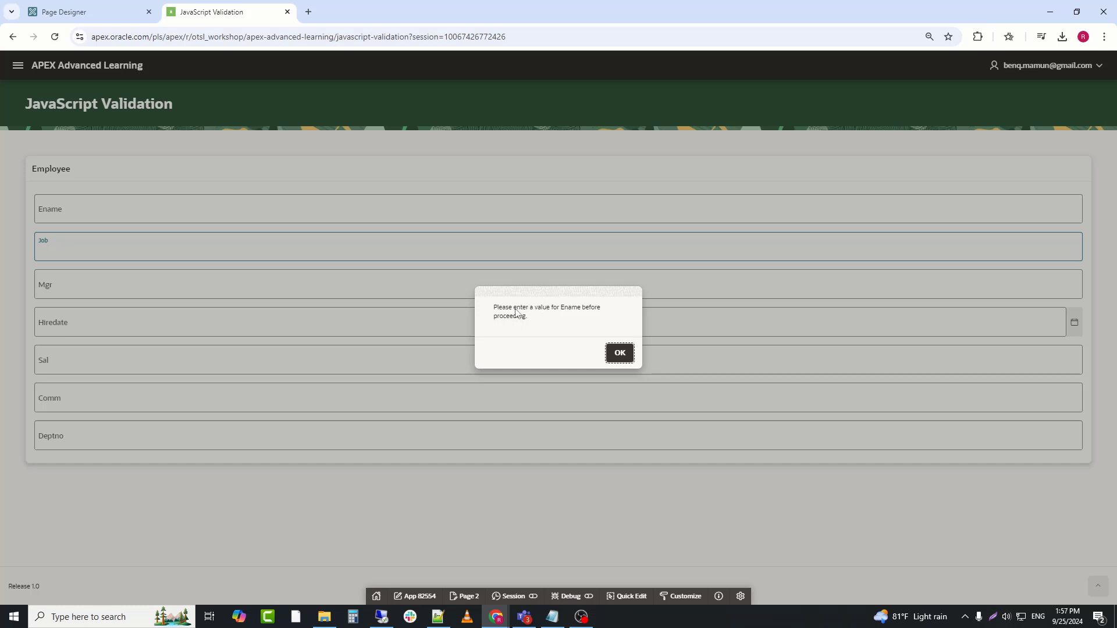
pyautogui.moveTo(596, 318)
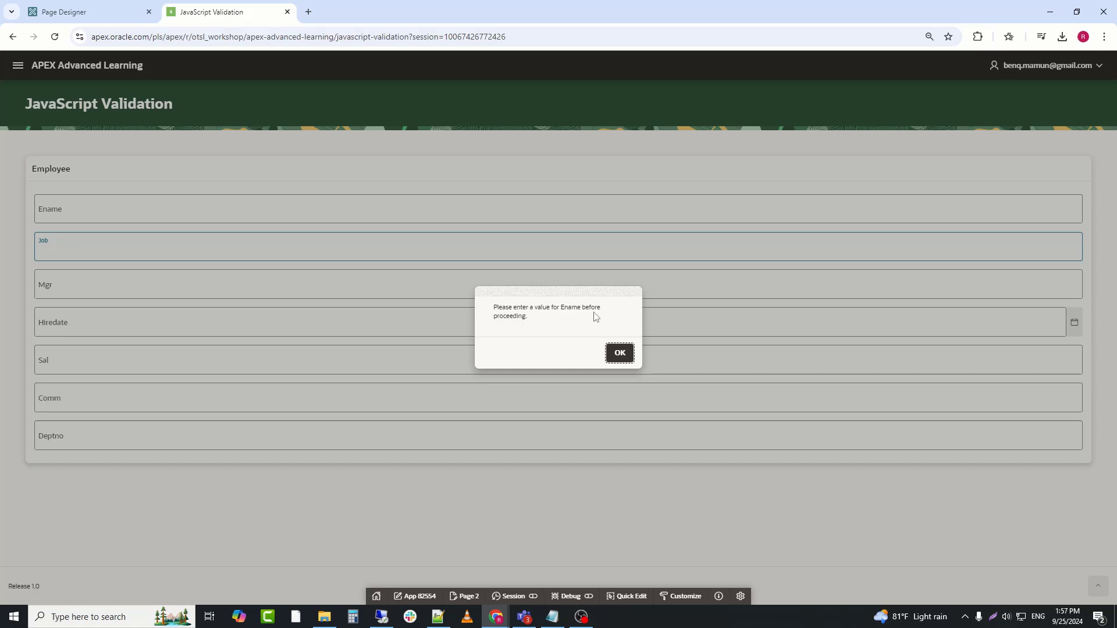
# Dismiss the 'enter Ename' alert raised by entering Job with Ename empty.
pyautogui.click(619, 353)
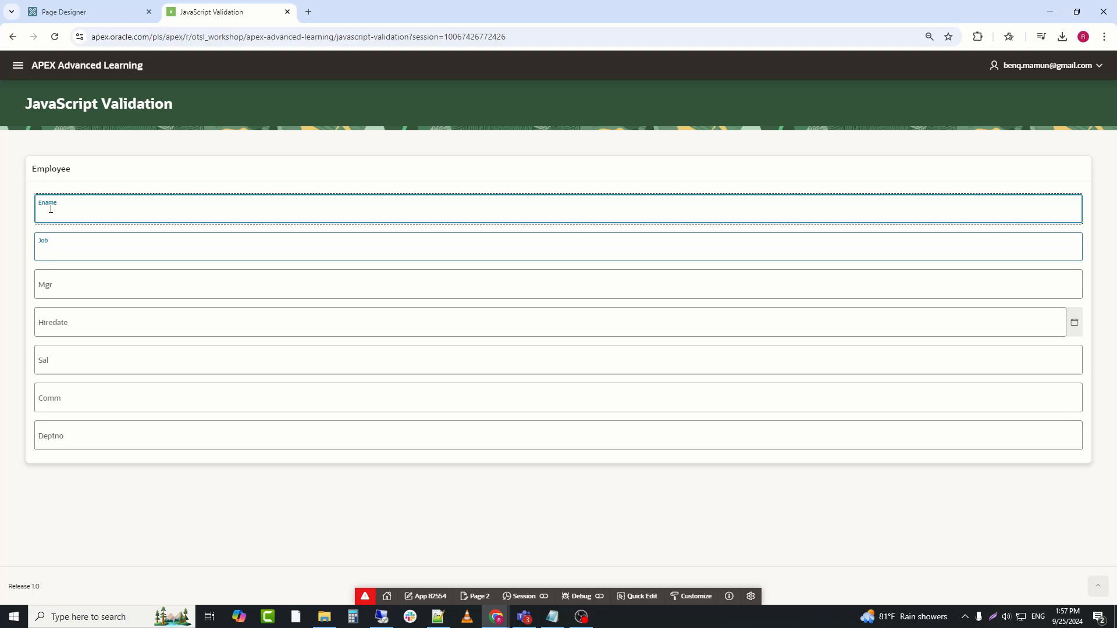
pyautogui.write('dfsdfds')
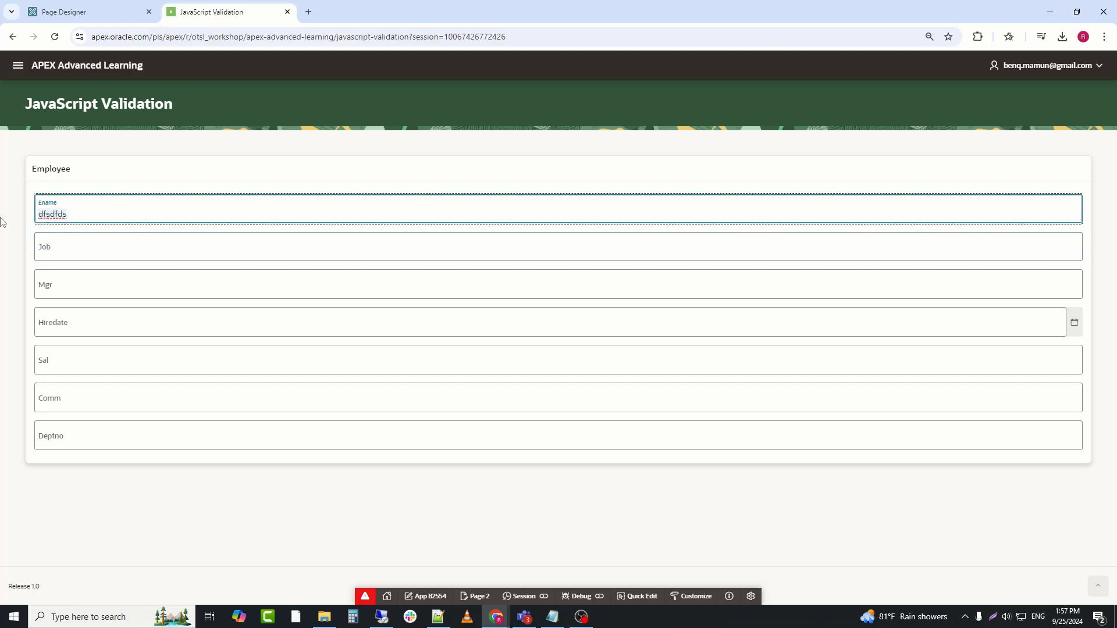
pyautogui.write('smith')
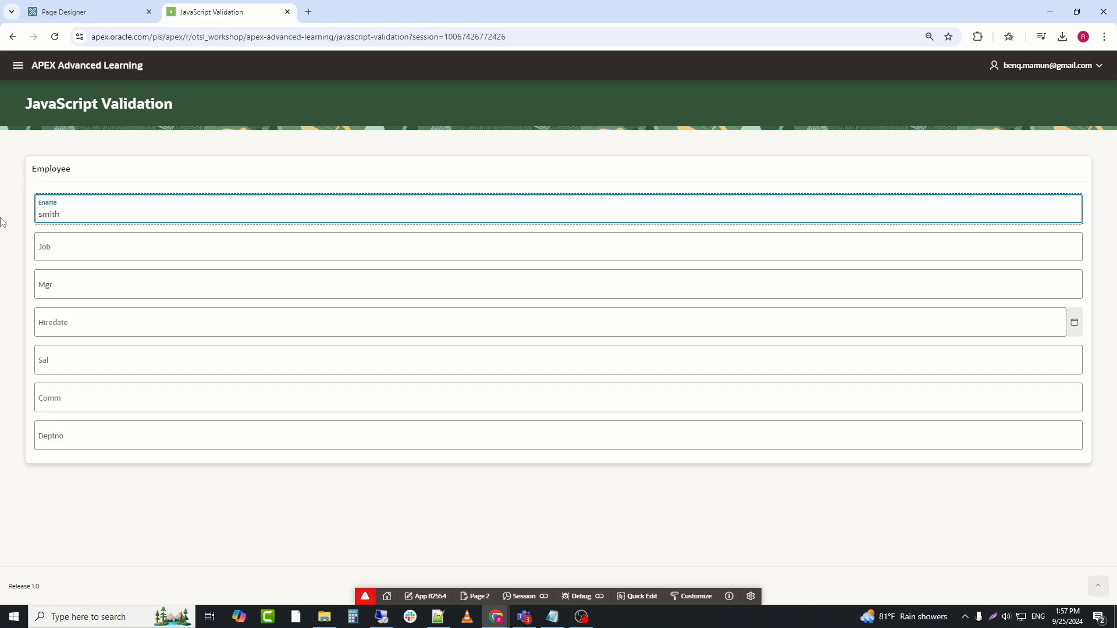
pyautogui.click(556, 260)
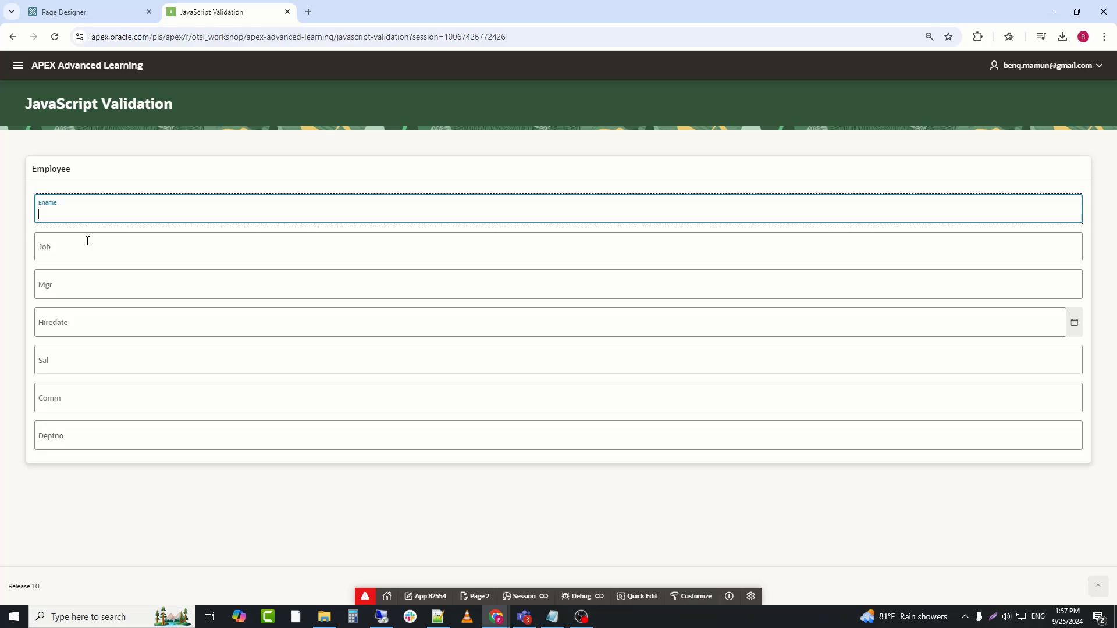
pyautogui.click(91, 247)
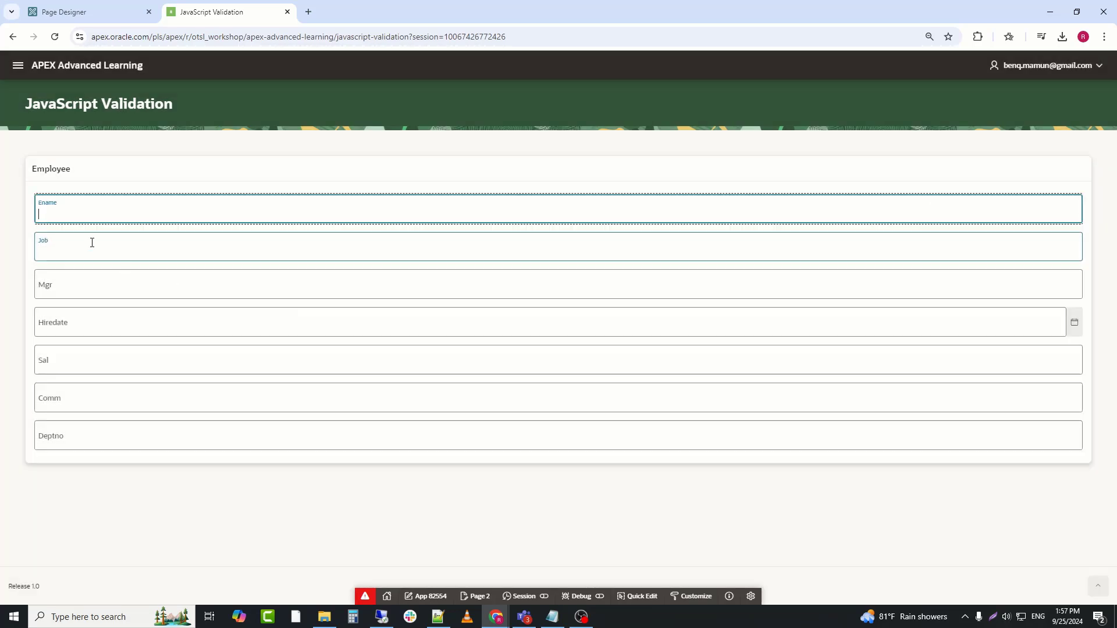